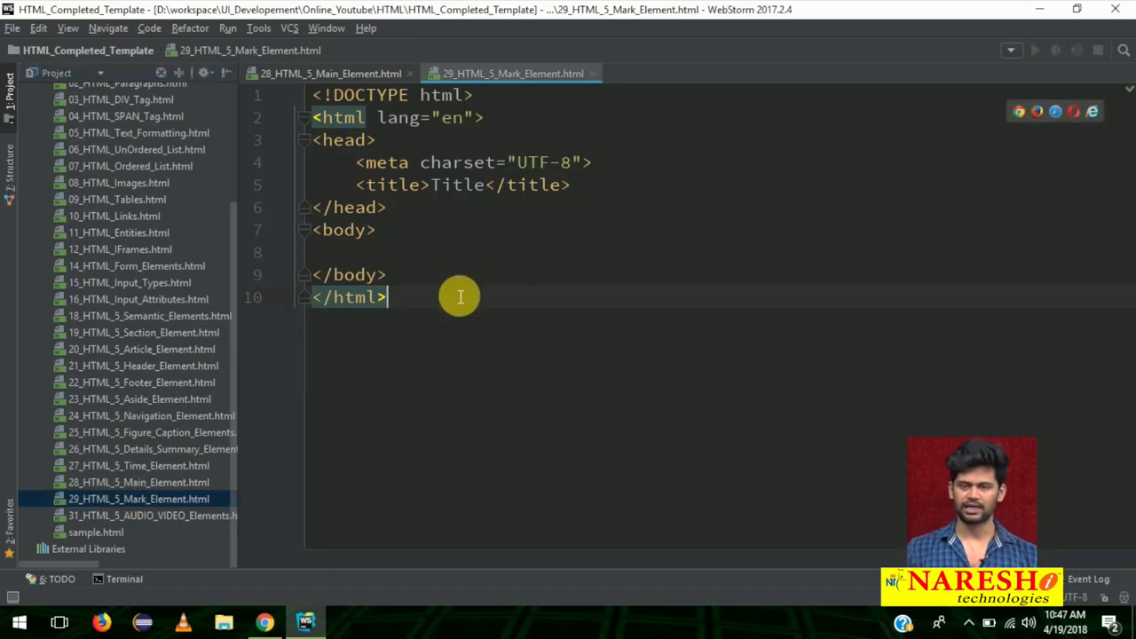
mouse_move(291, 380)
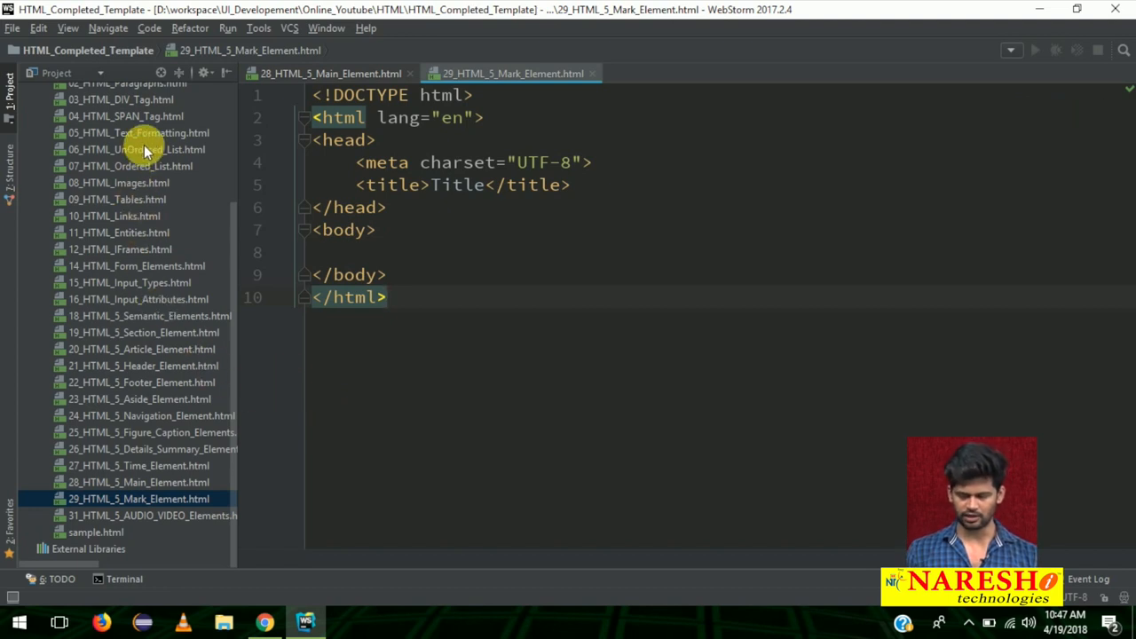
Hide the Project panel so the Mark element page's code fills the editor
double_click(138, 131)
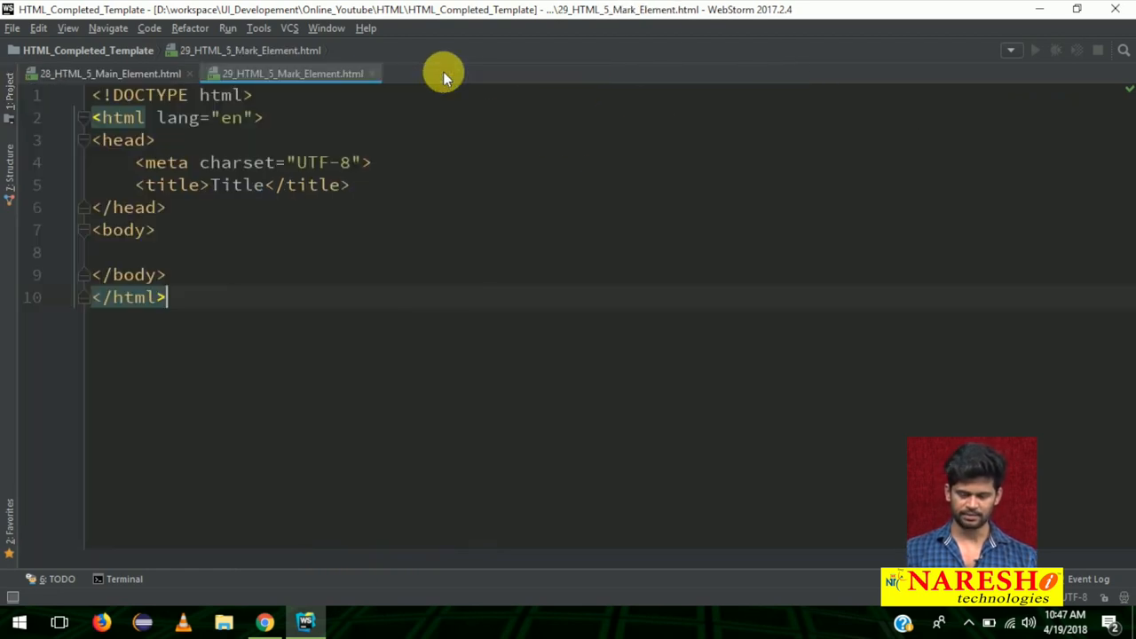
mouse_move(266, 231)
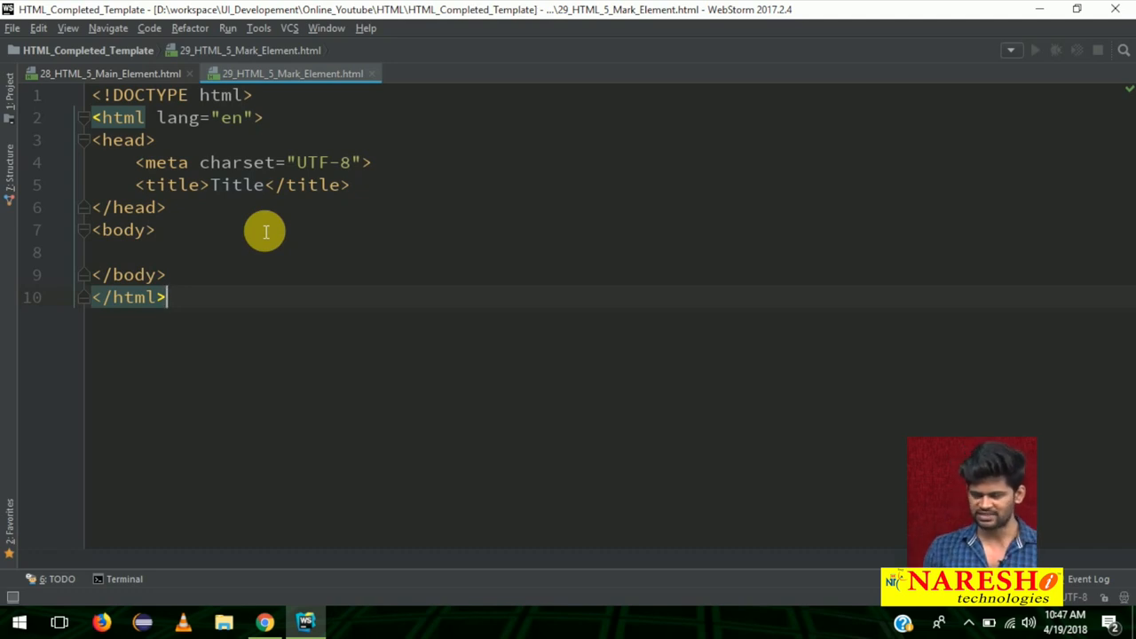
Retitle the page 'HTML 5 Mark Element'
double_click(236, 185)
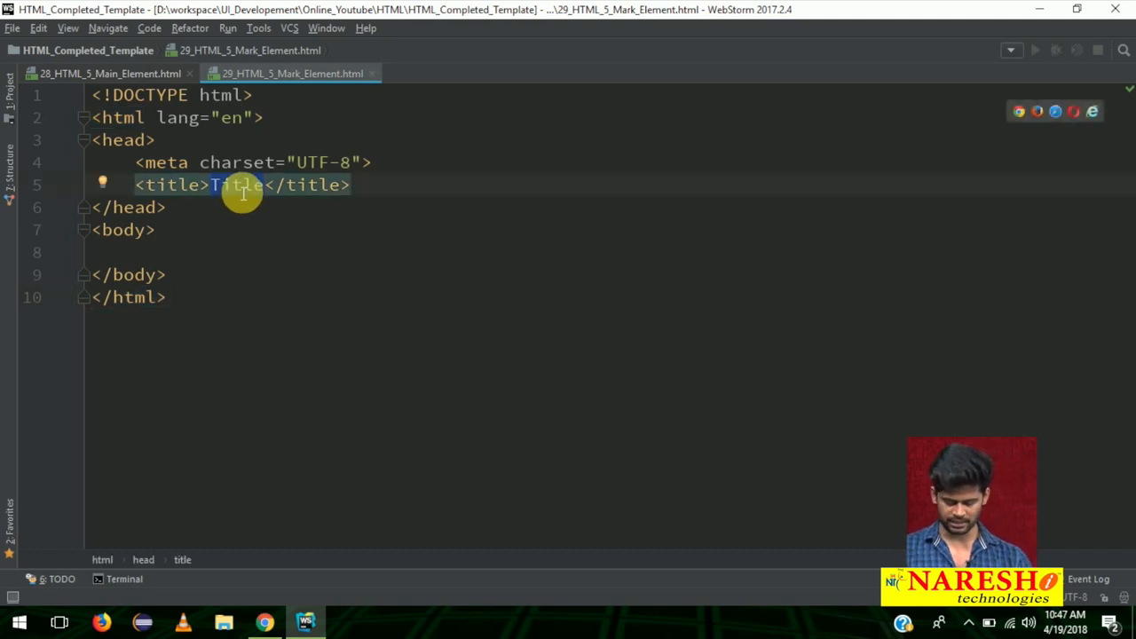
text(HTML)
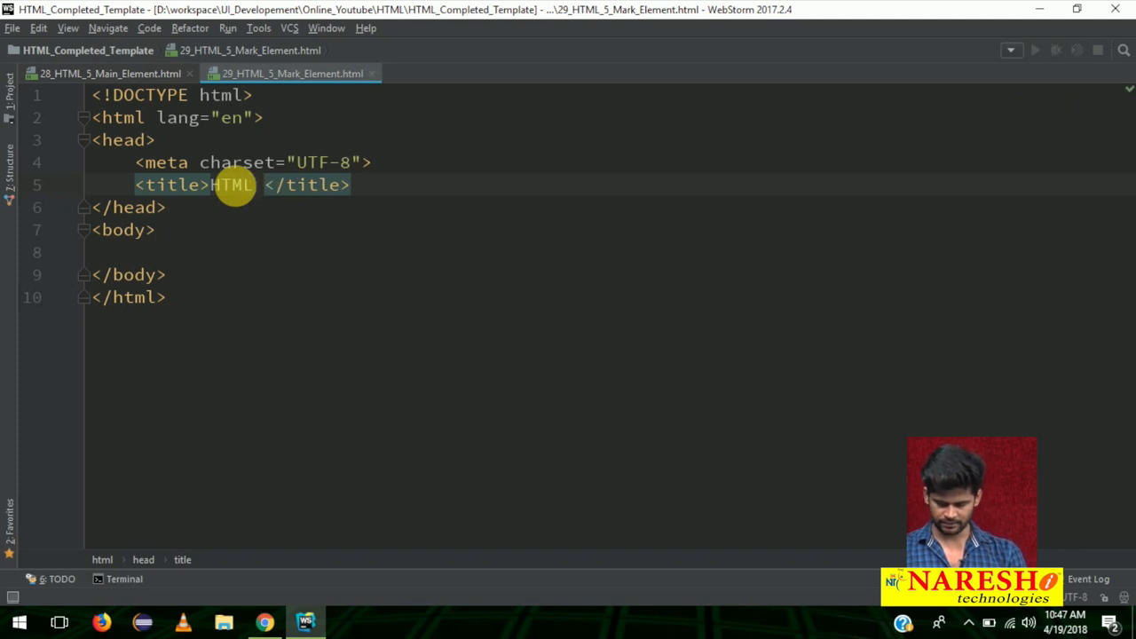
text(5 Mark Element)
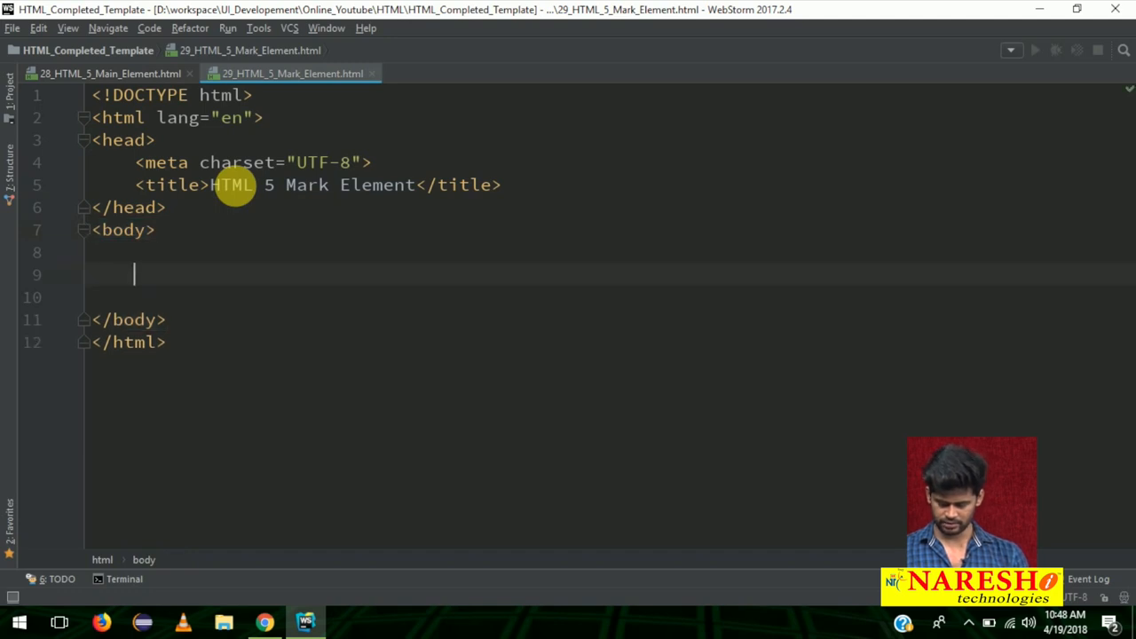
Load the Mark element page in Chrome and return to the editor
click(264, 621)
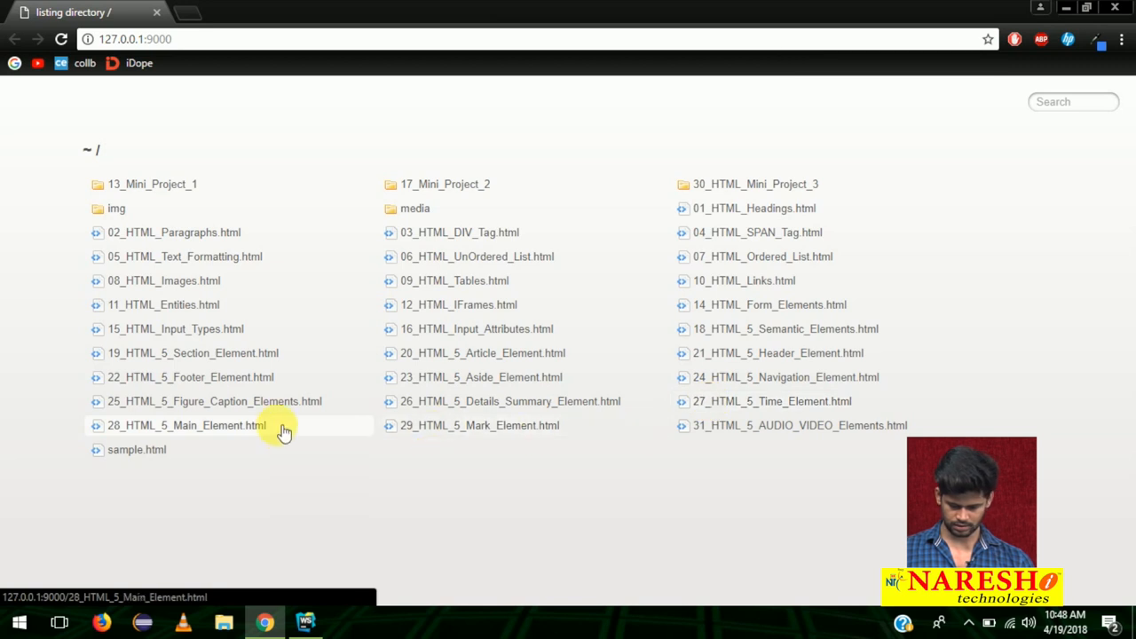
click(480, 426)
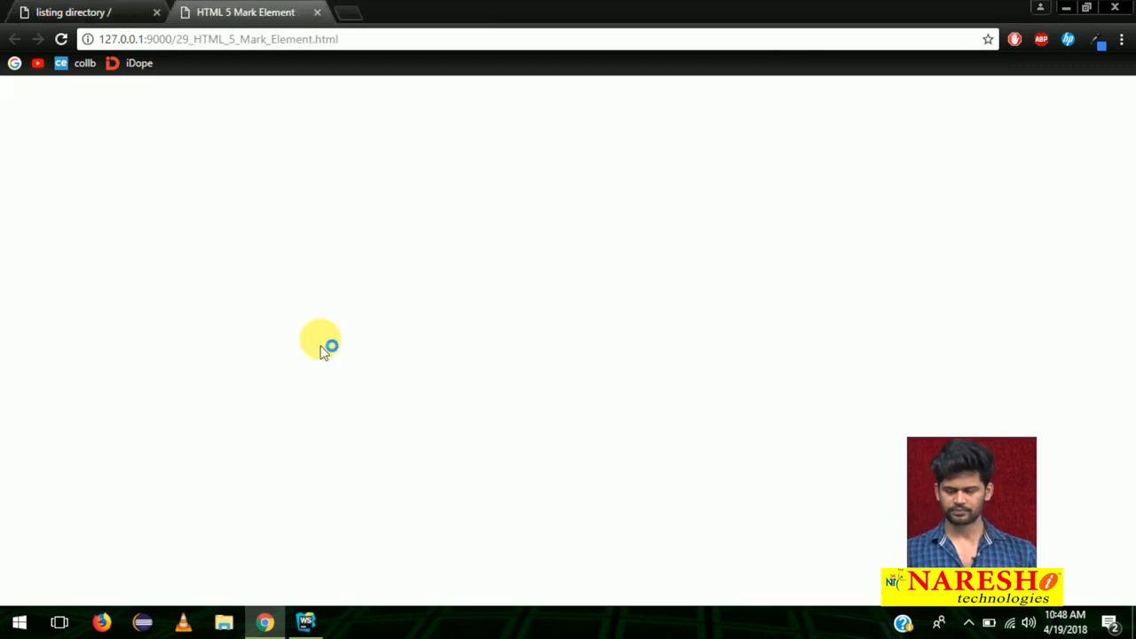
click(306, 622)
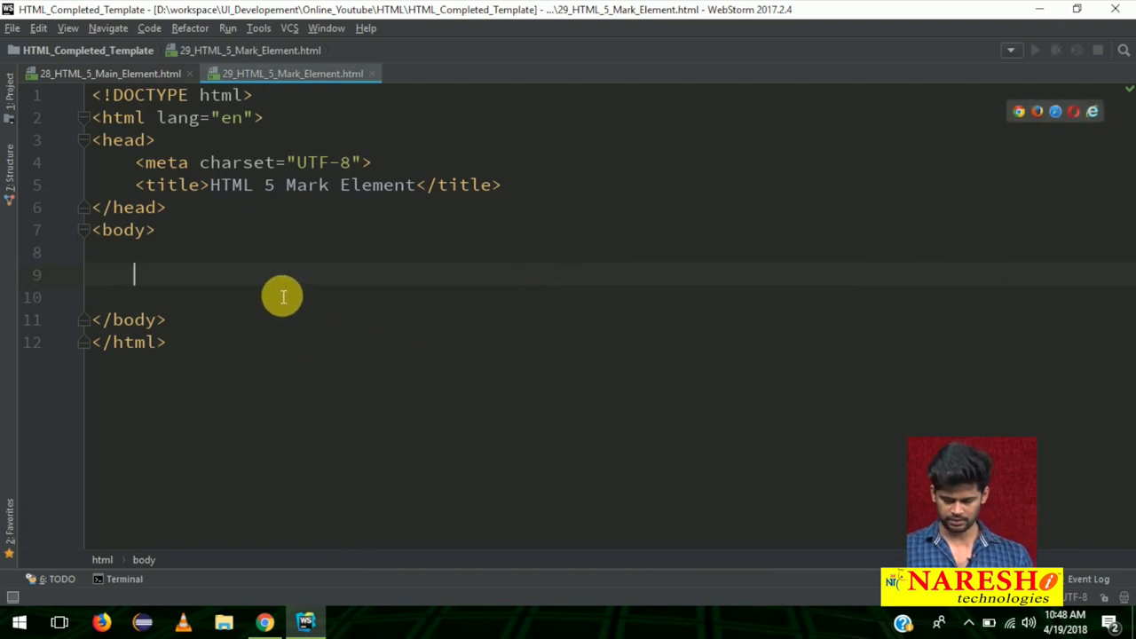
Add a div with an h2 heading 'This is a Mark Eleemn' and switch to Chrome to view it
text(<div)
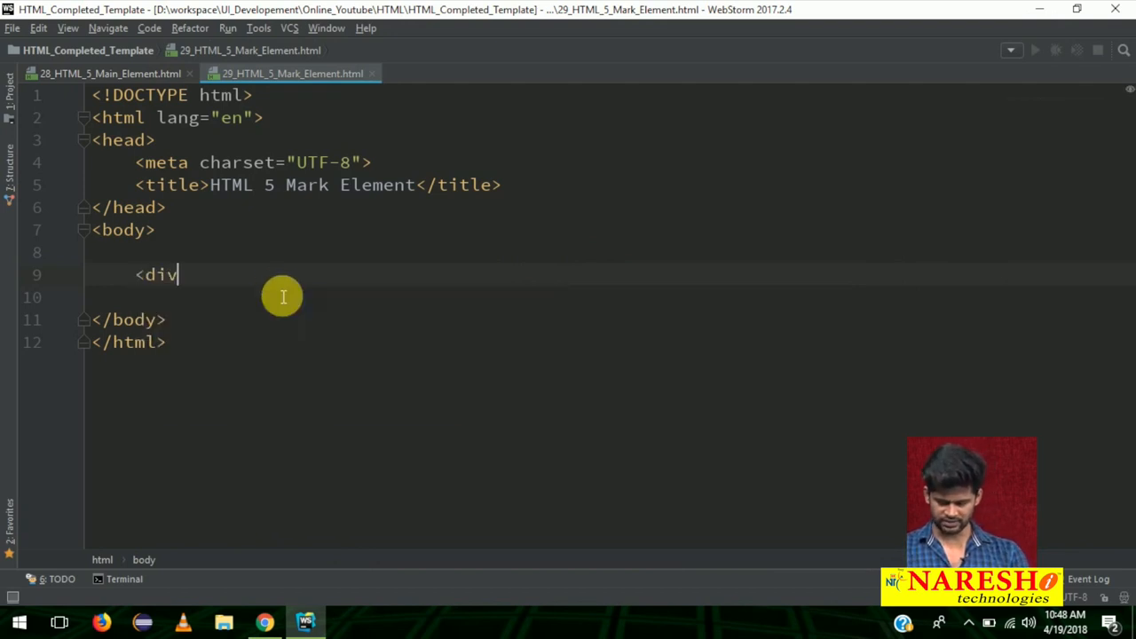
text(>)
text(<h2></h2>)
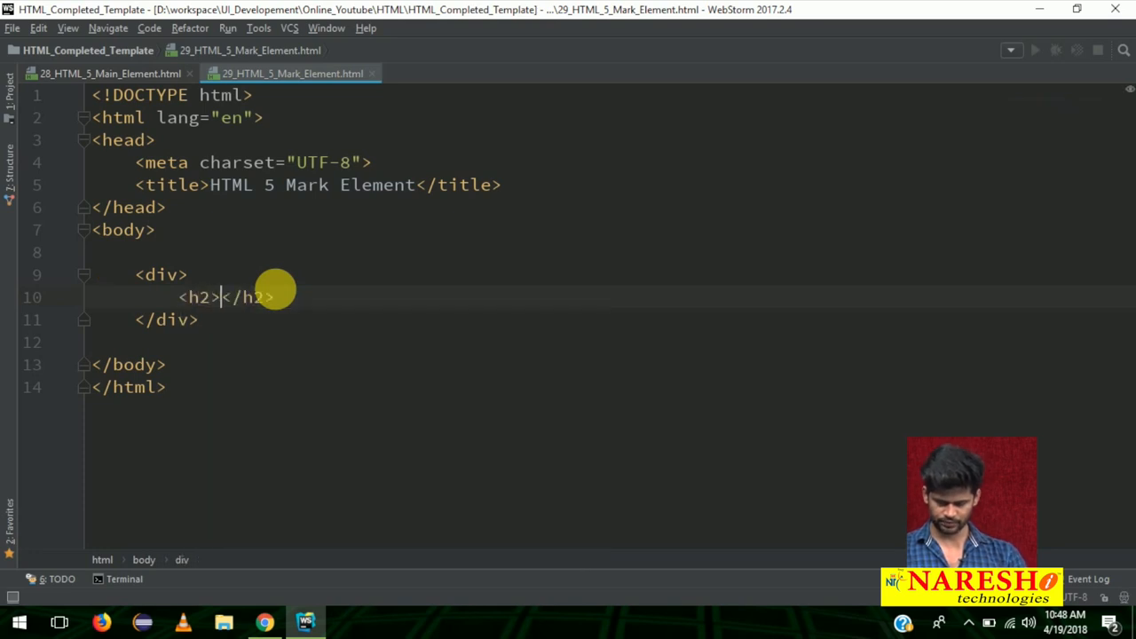
text(This is a Ma)
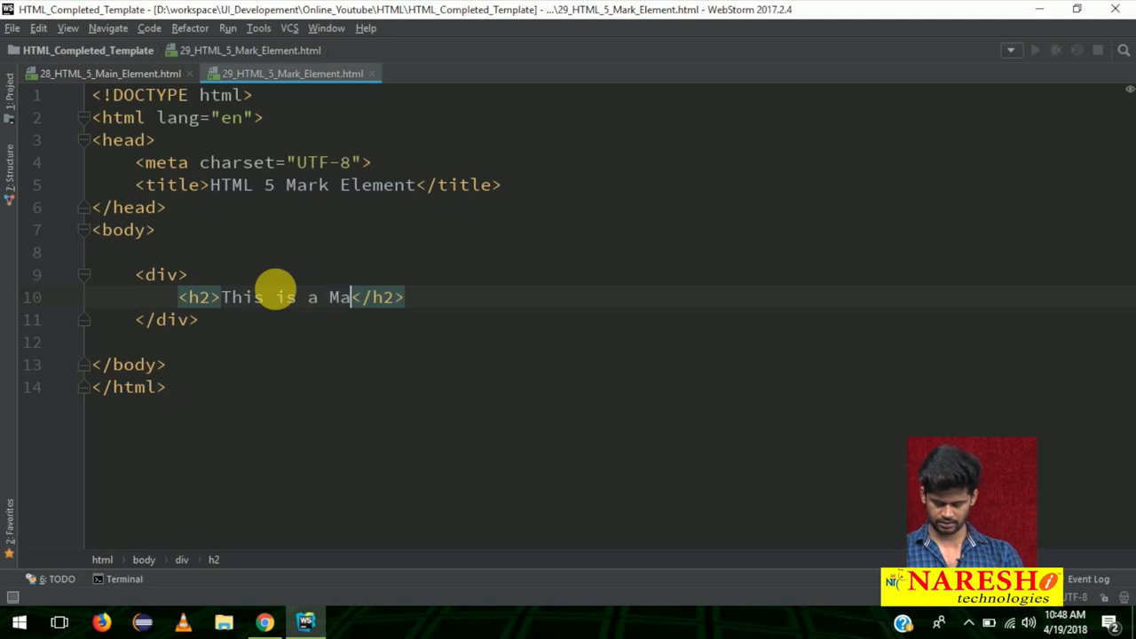
text(rk Eleem)
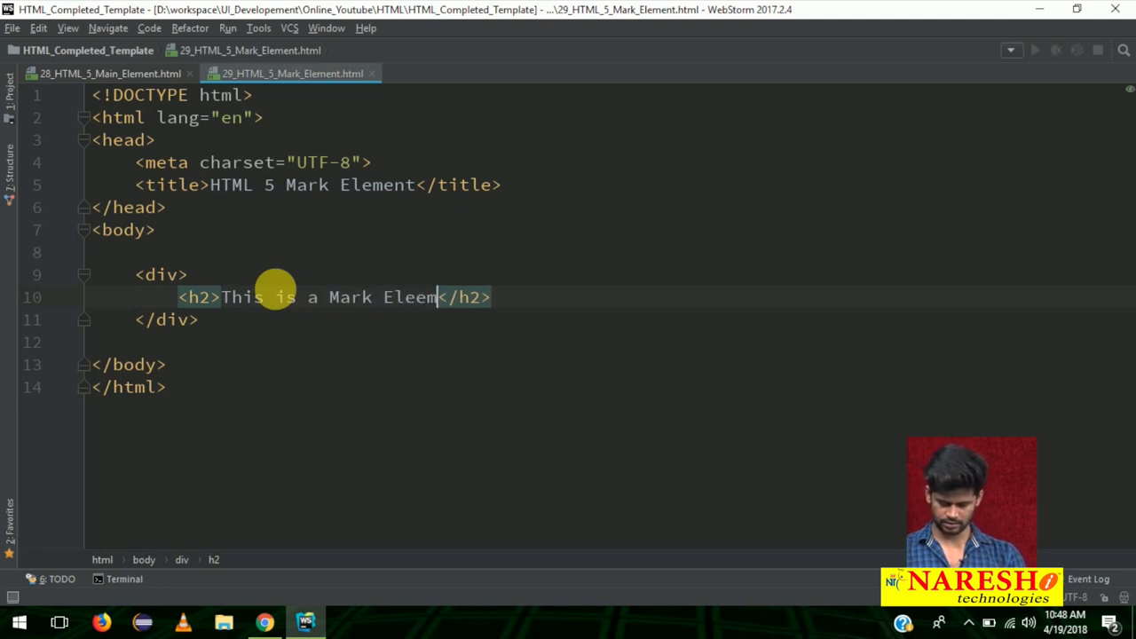
text(n)
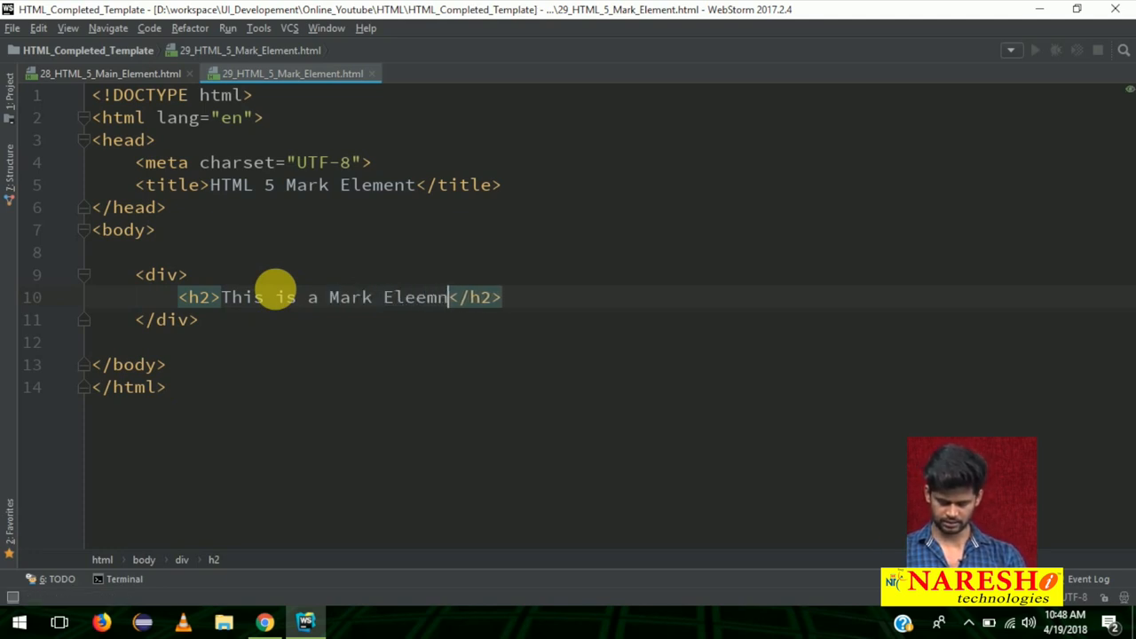
click(265, 621)
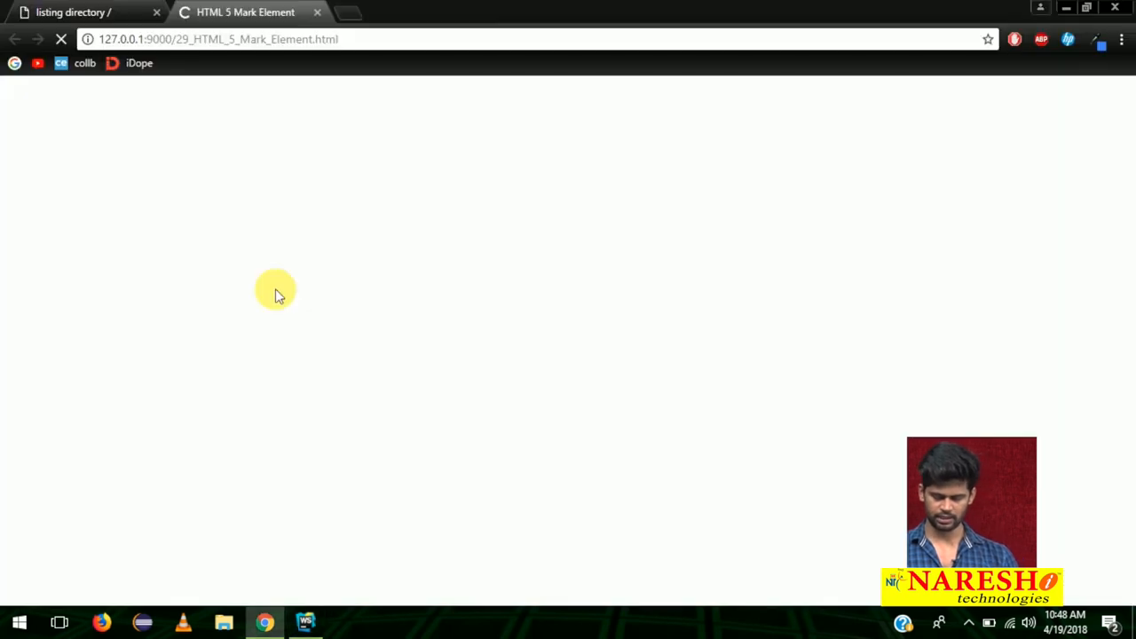
Return to WebStorm to start wrapping the word Mark in a mark element
click(305, 621)
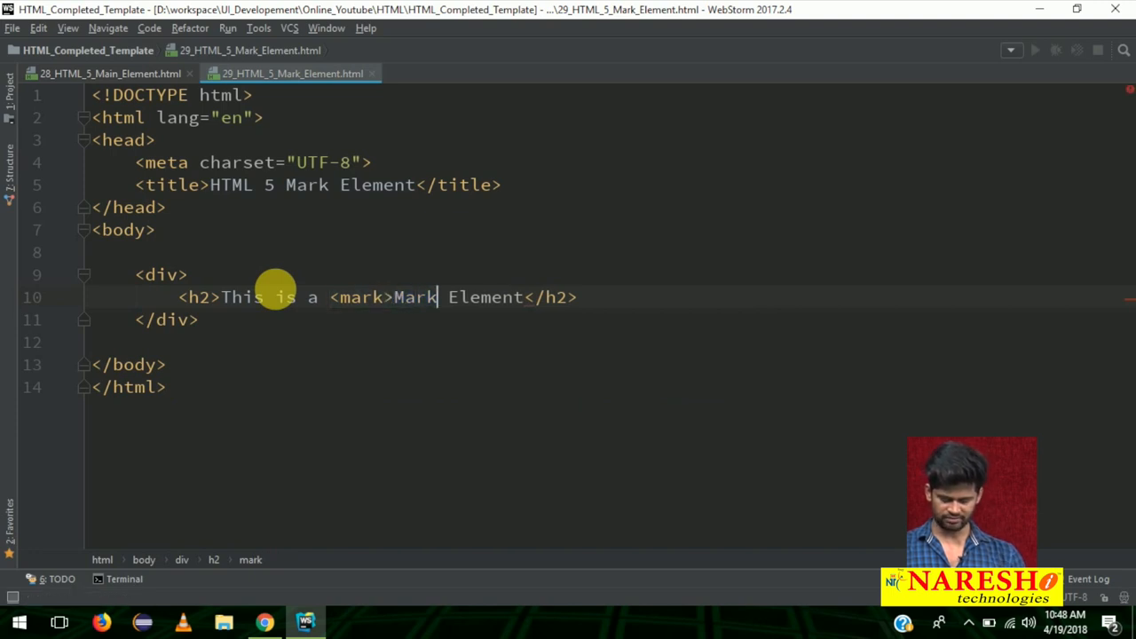
Preview the heading in Chrome with the word Mark highlighted yellow
click(264, 621)
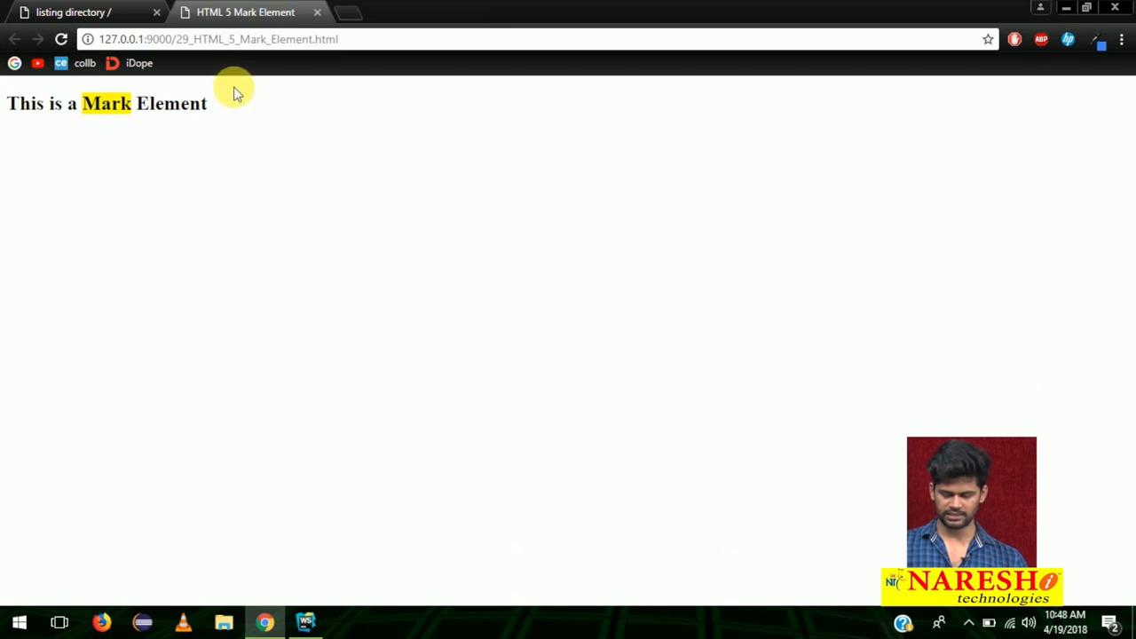
mouse_move(175, 158)
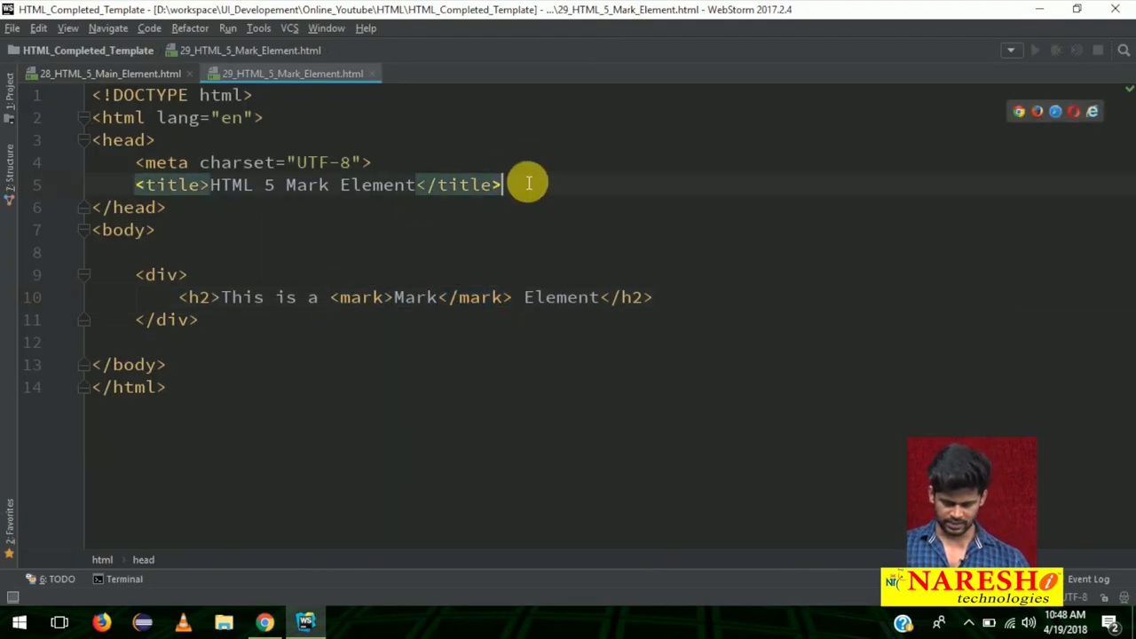
Add a style block giving the div a seagreen background, white 25px Comic Sans MS centered text and 10px padding
text(<st)
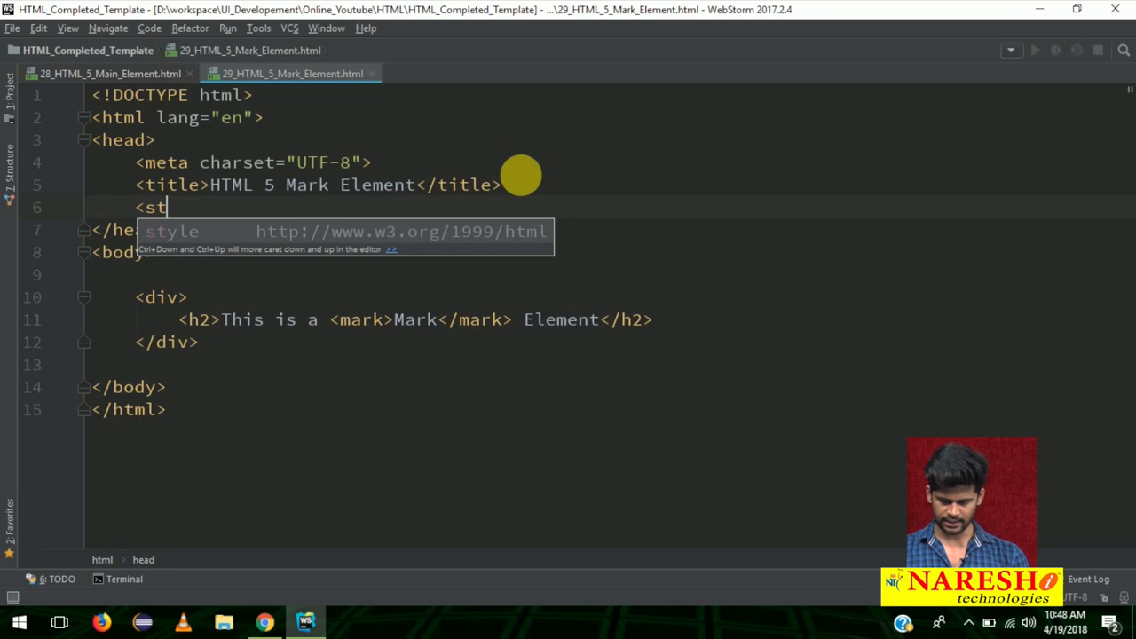
text(yle>)
text(back)
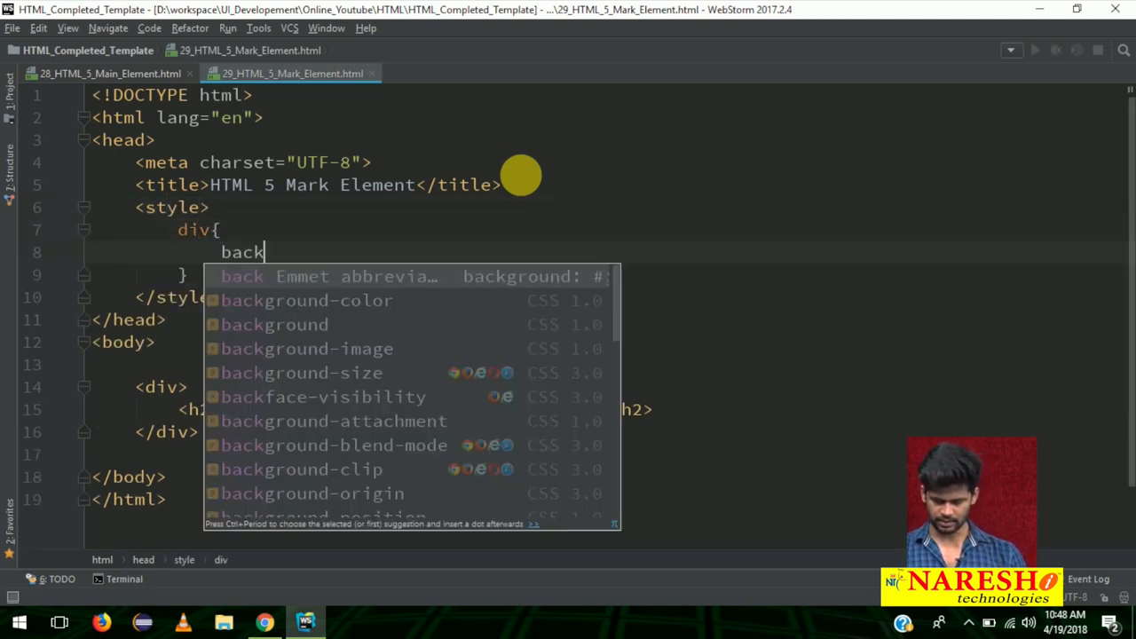
text(ground-color: seagreen;)
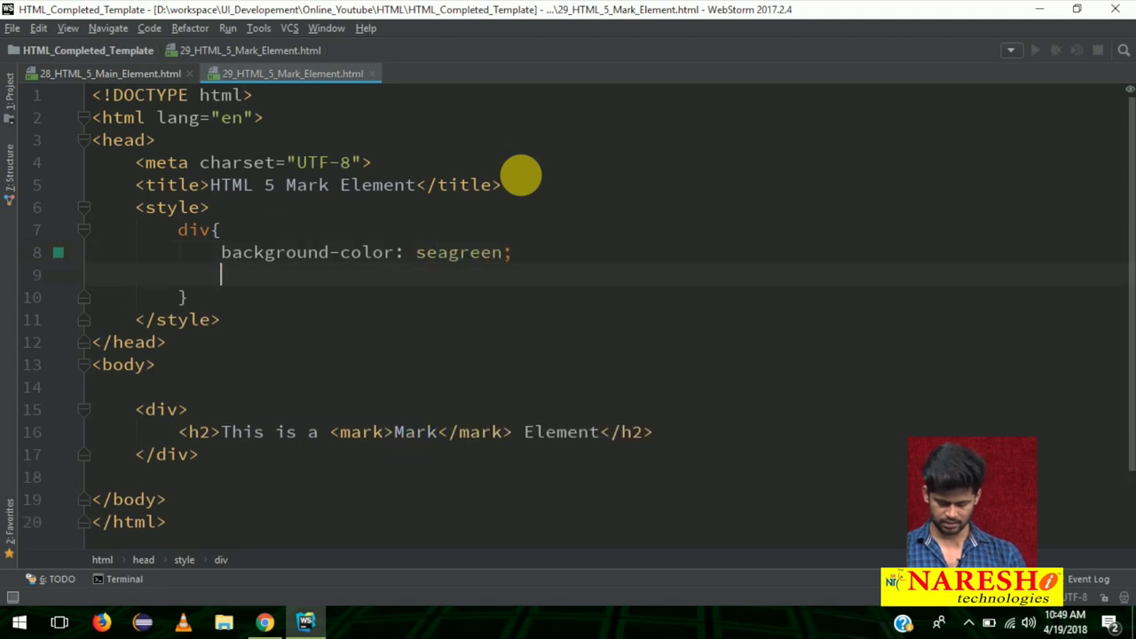
text(color: white;)
text(text-align: center;)
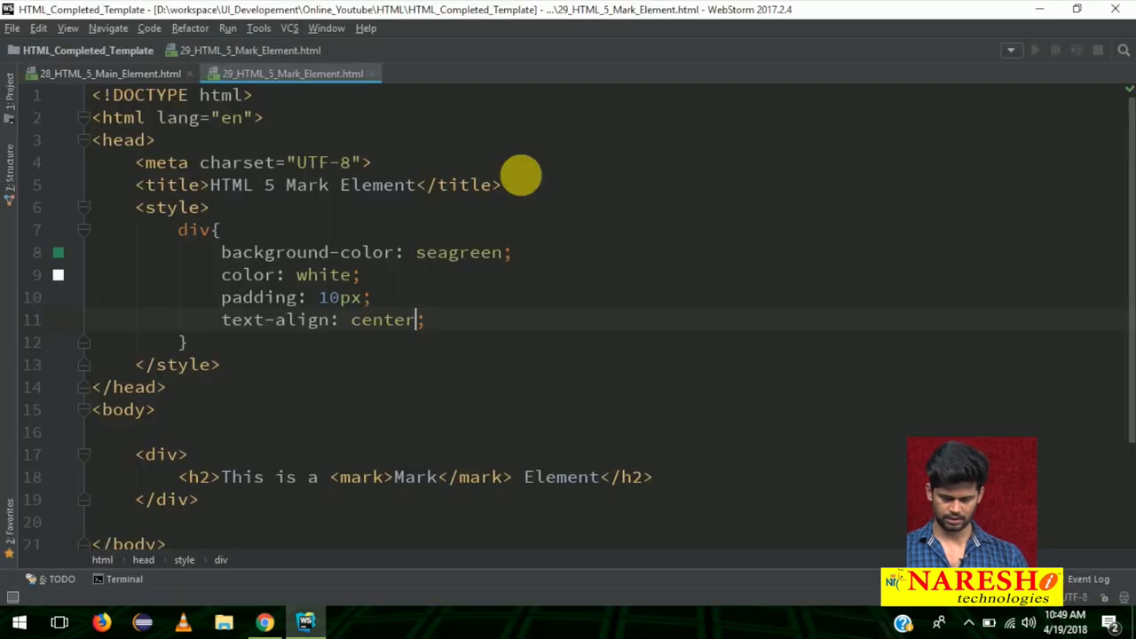
text(font-size: 25;)
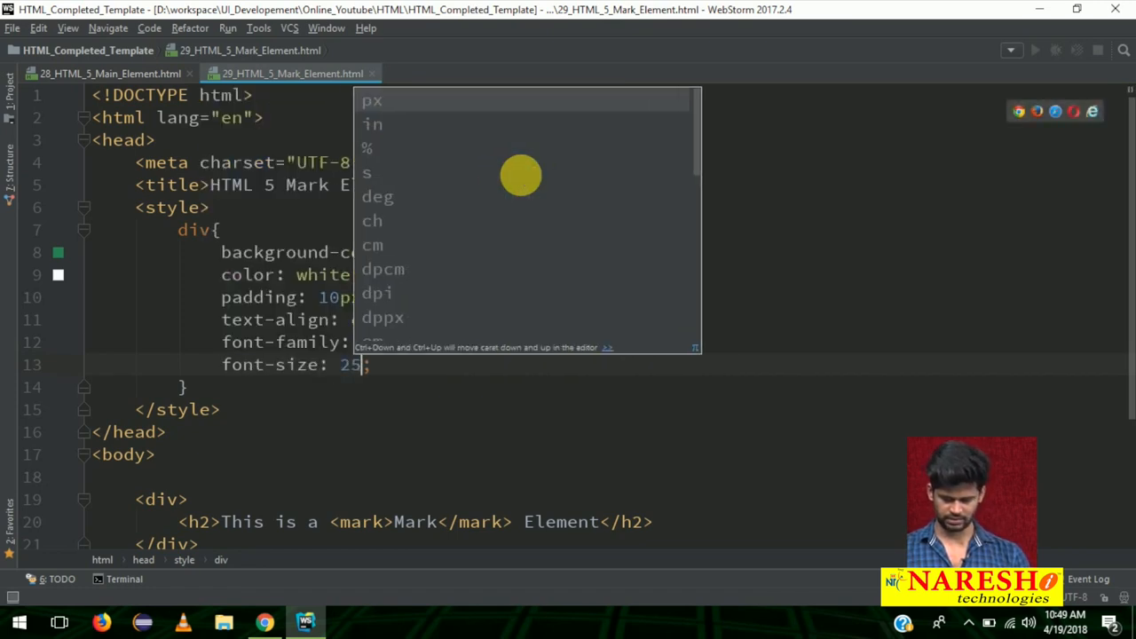
Preview the styled sea-green banner in Chrome and return to the editor
click(265, 621)
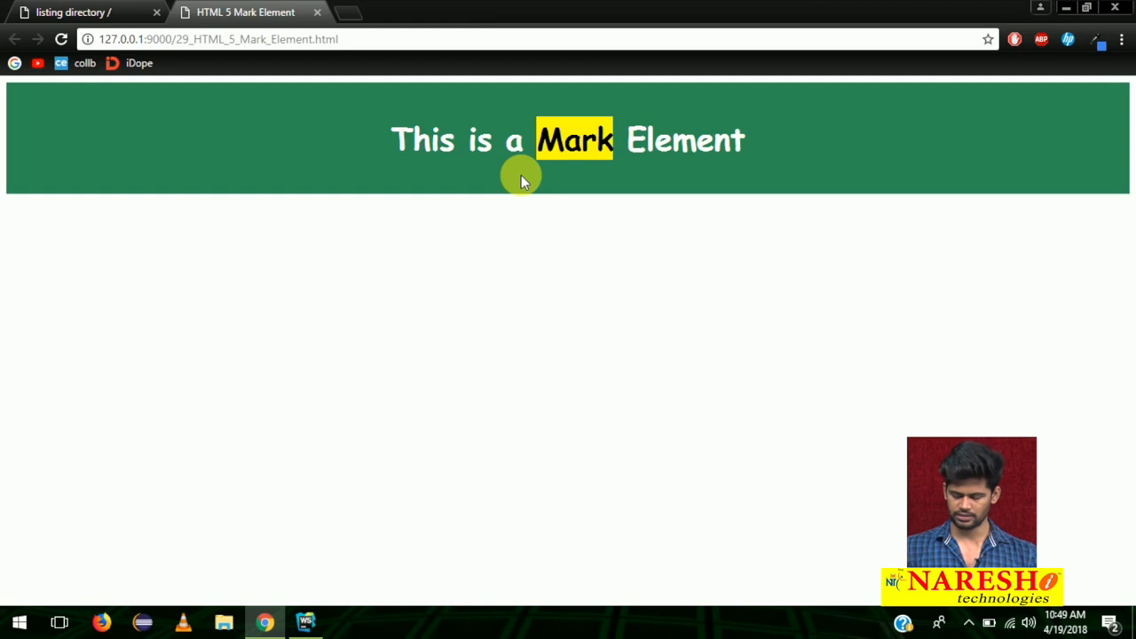
click(306, 621)
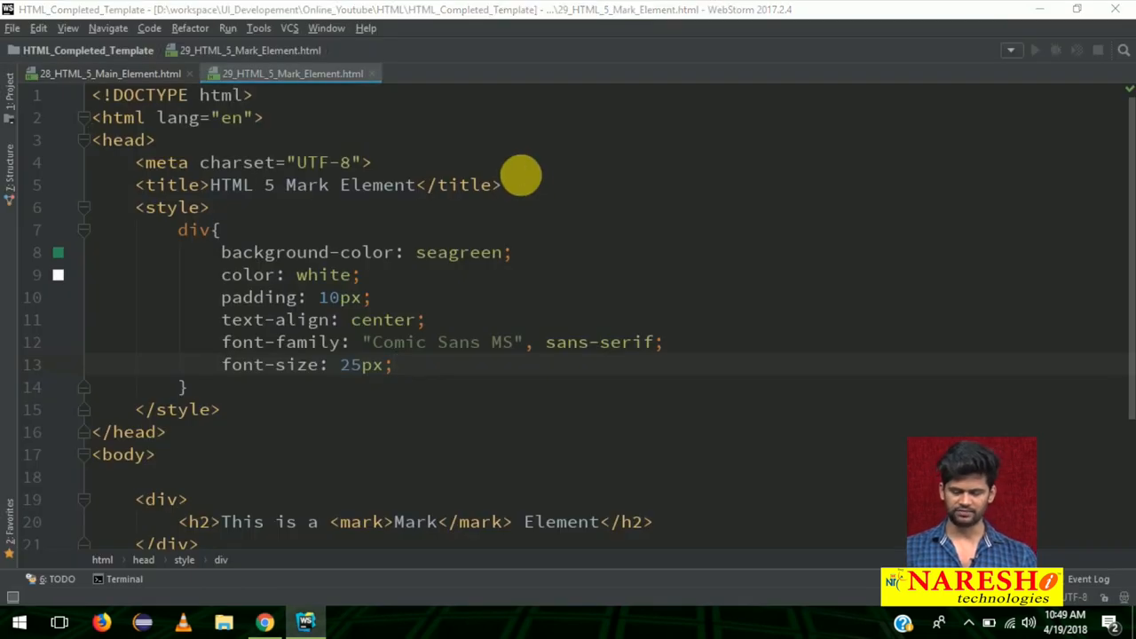